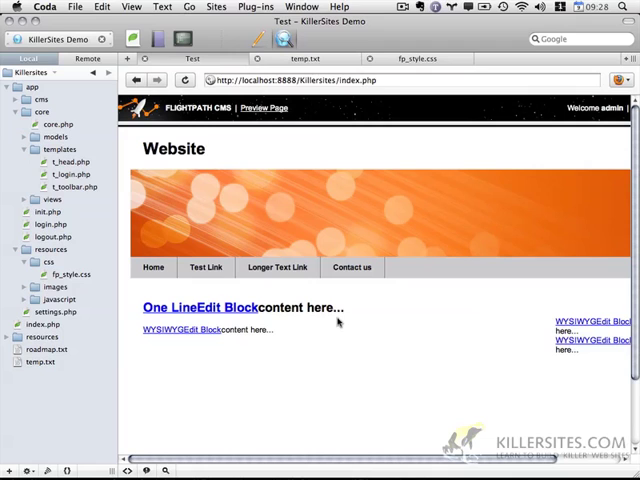
mouse_move(616, 350)
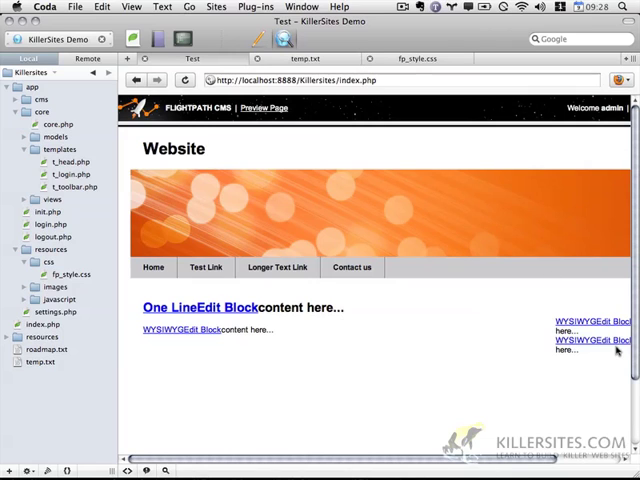
mouse_move(508, 392)
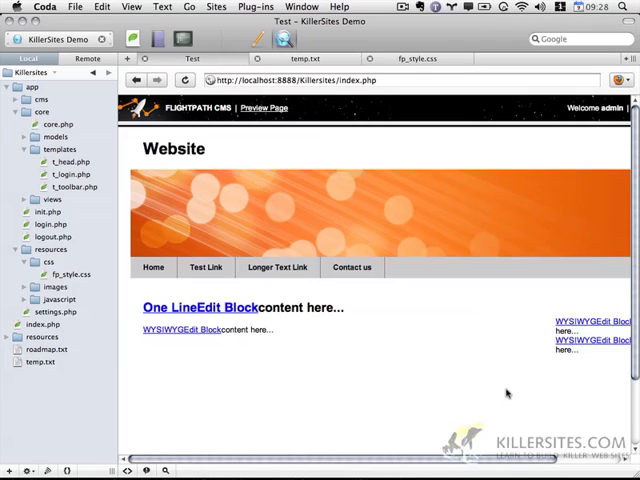
mouse_move(440, 392)
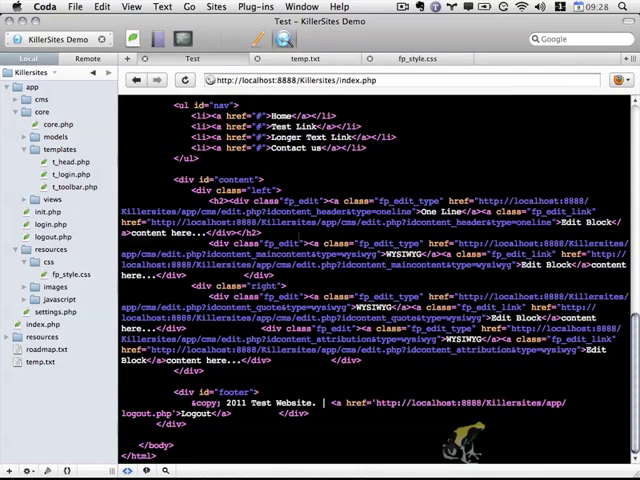
Step: Review the Cms class in m_cms.php, scrolling through its block functions
double_click(256, 242)
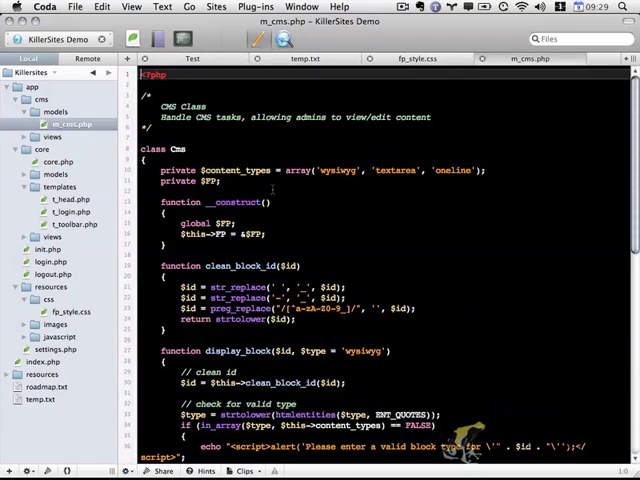
scroll(down, 3)
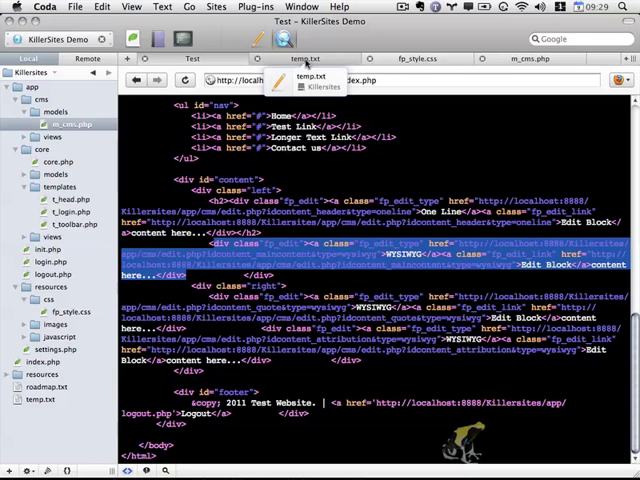
Step: Switch to the fp_style.css stylesheet showing the login and toolbar rules
click(312, 56)
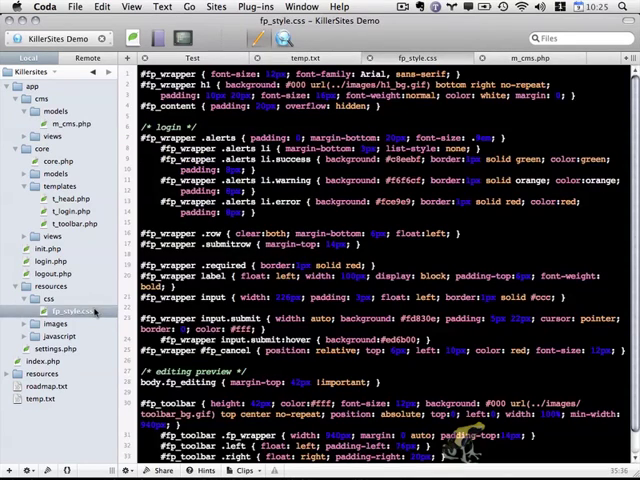
Step: Append a .fp_edit rule with position: relative and display: inline-block
scroll(down, 3)
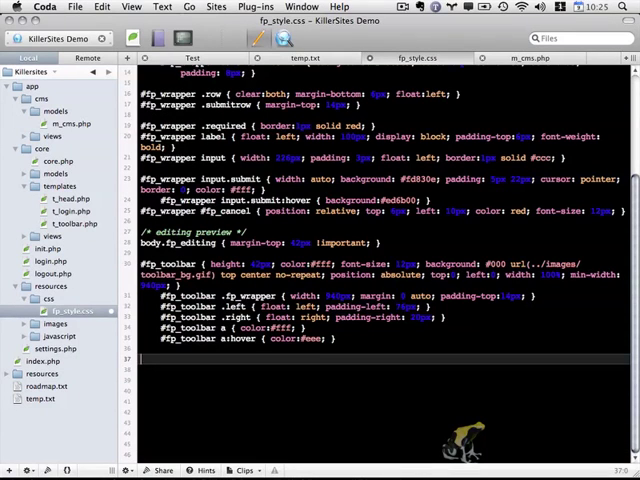
text(.fp_edit {)
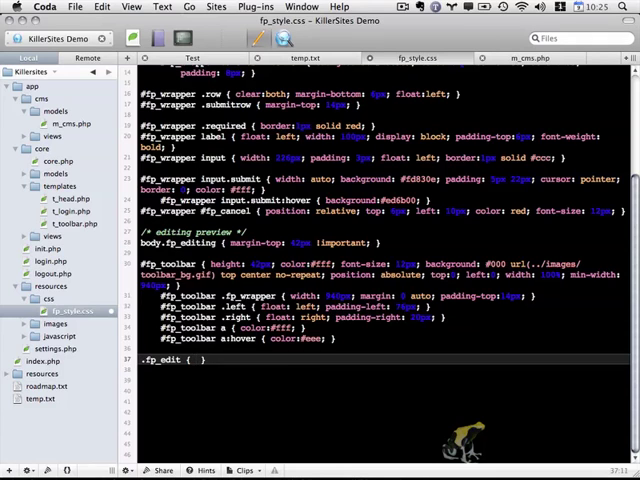
text(position: relative;)
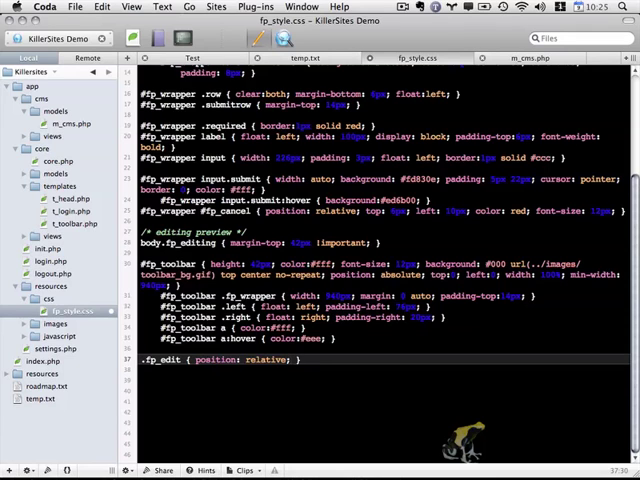
text(display: inline-block;)
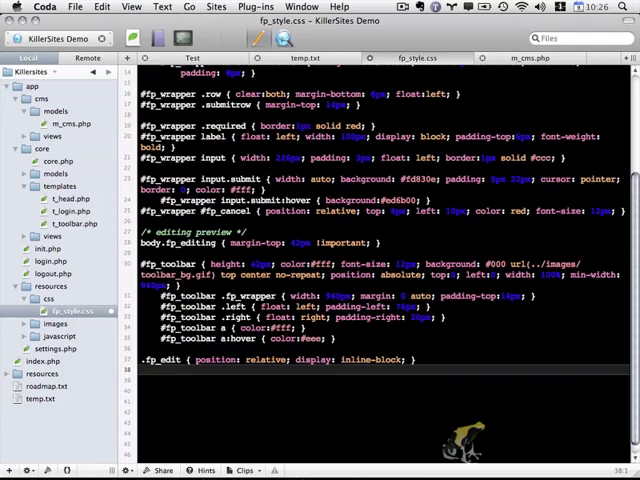
Step: Start an .fp_edit_type rule with block display, padding and a ../images gif background
text(.fp_edi)
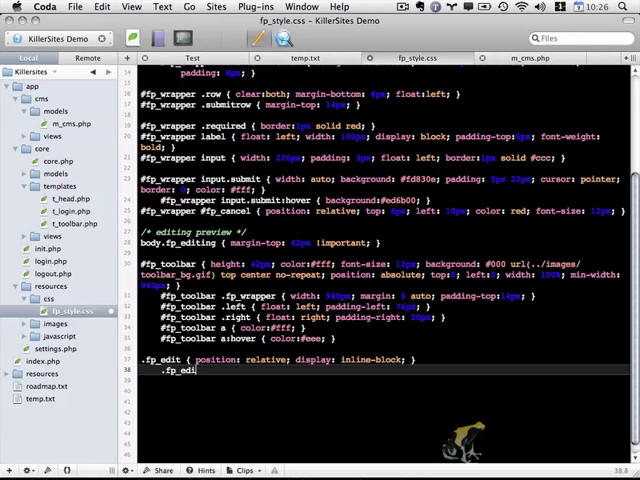
text(t_type {)
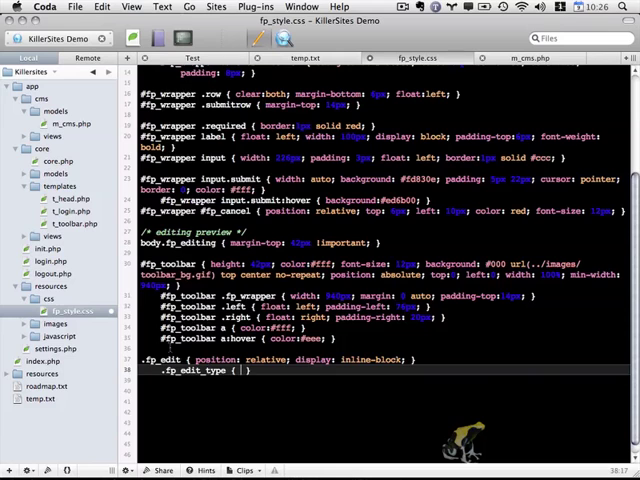
text(display: block;)
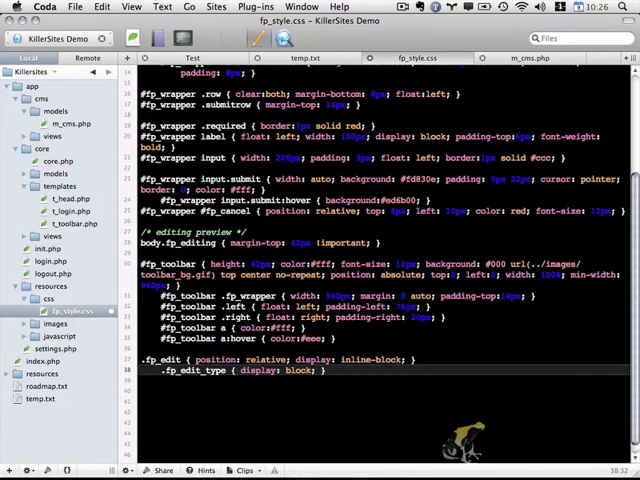
text(padding: 5px 15px 5; background: url)
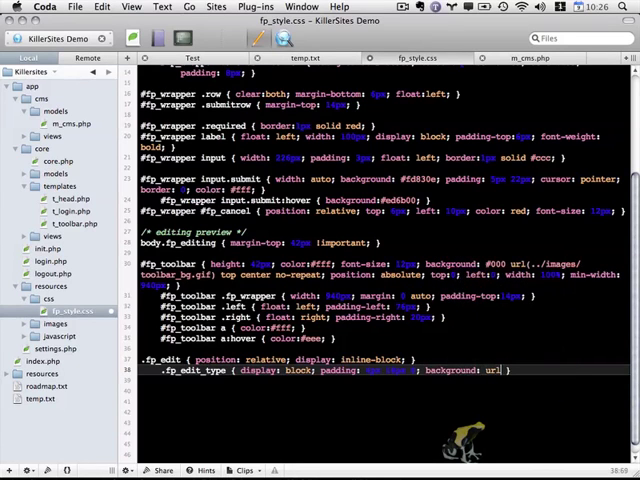
text((../i)
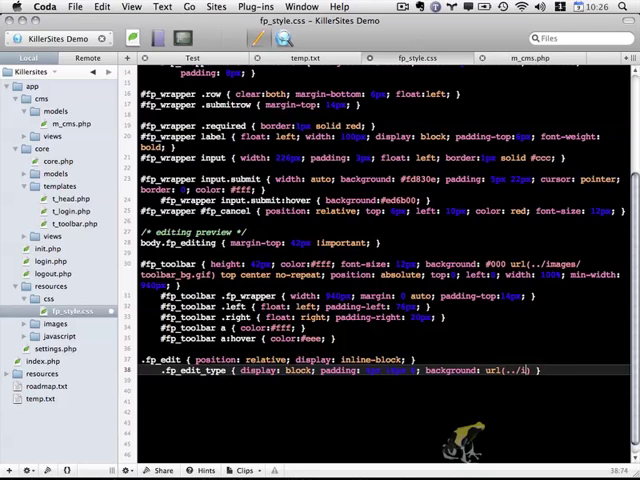
text(images/edit)
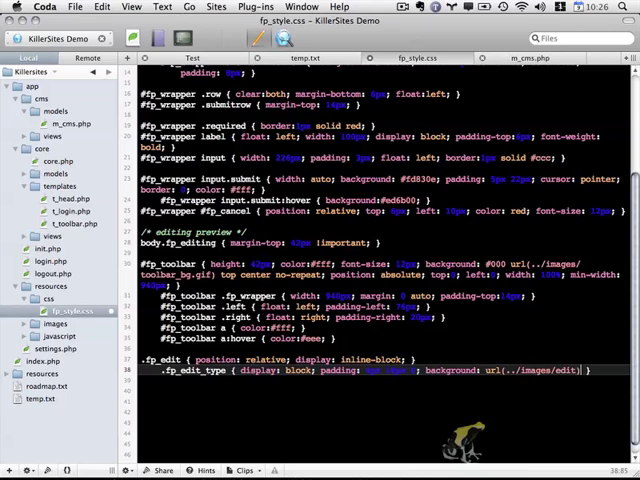
text(_type.)
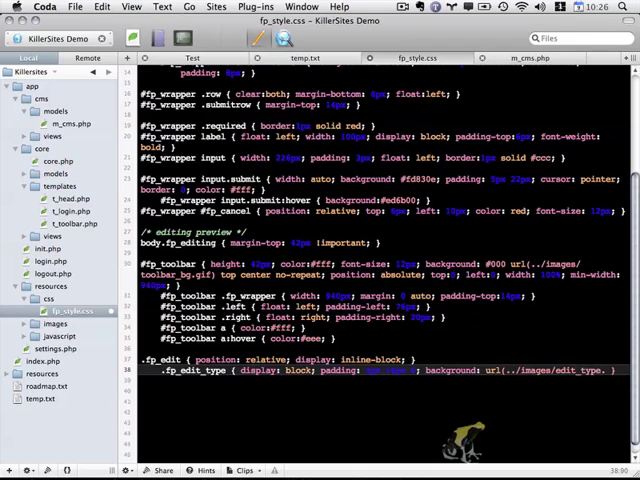
text(gif)
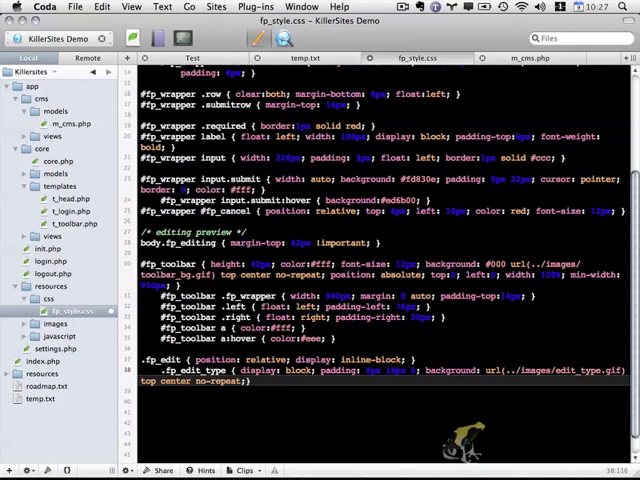
Step: Give .fp_edit_type colour, font size, absolute top position, height and no text decoration
text(color:#fff;)
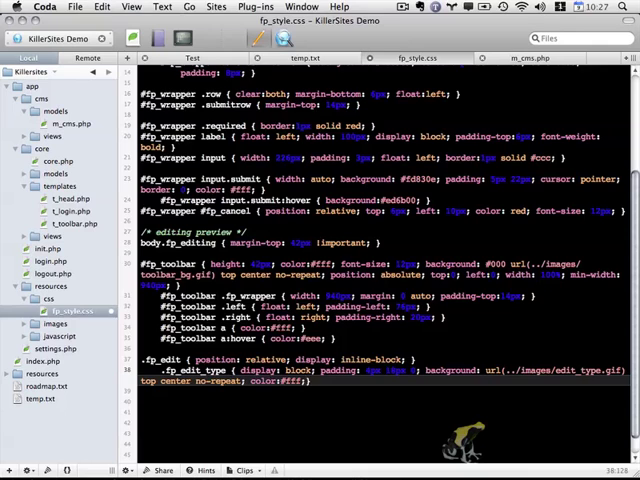
text(font-size: 11px;)
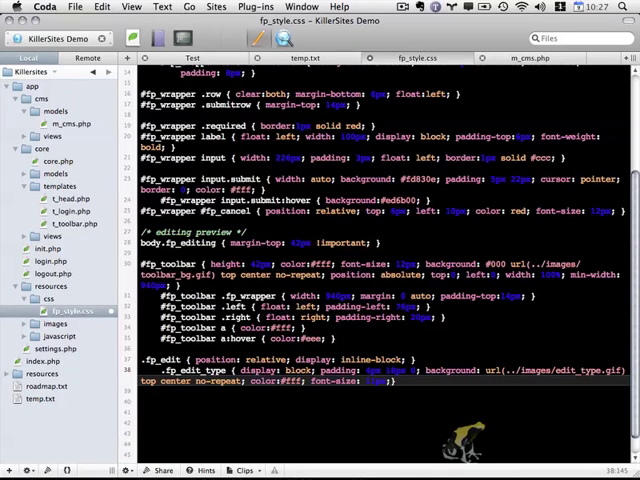
text(position:absolute;)
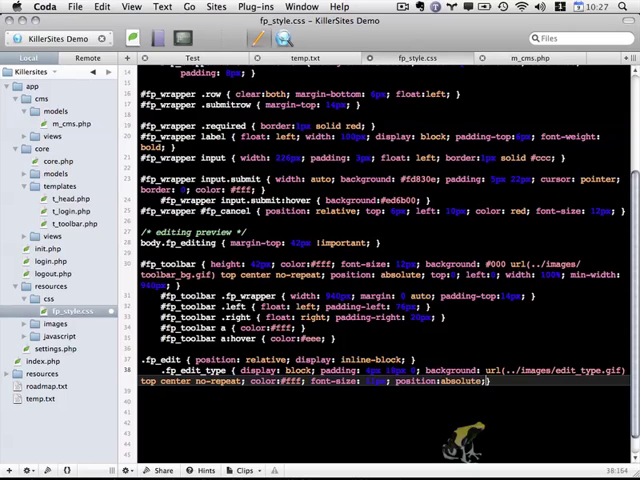
text(top:-4px; right:10px;)
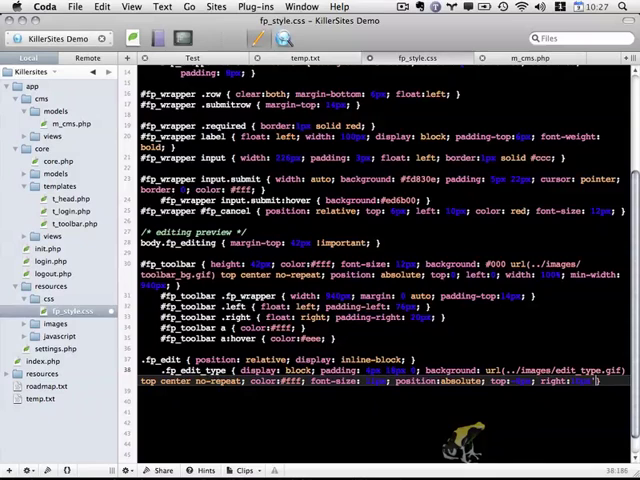
text(height: 20px;)
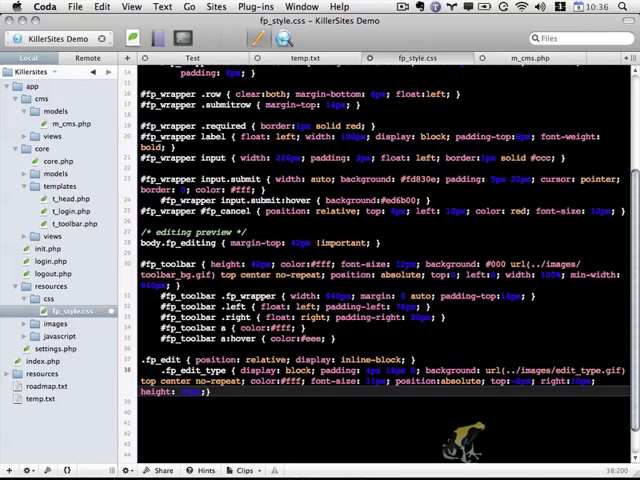
text(text-decoration: none;)
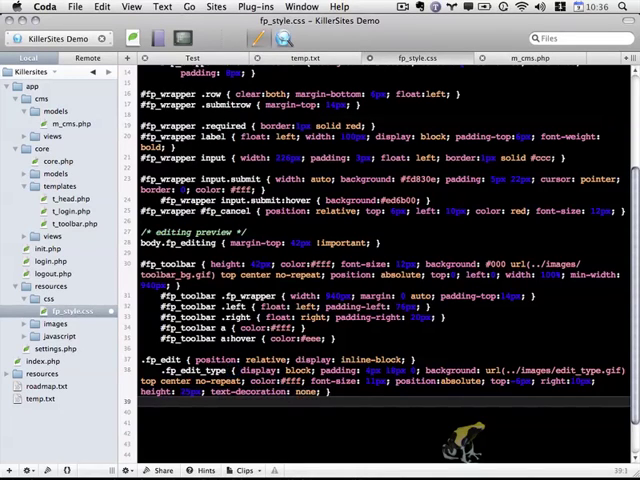
Step: Write an .fp_edit_link rule with border, absolute position, block display, overflow: hidden and text-indent
text(.fp_edit)
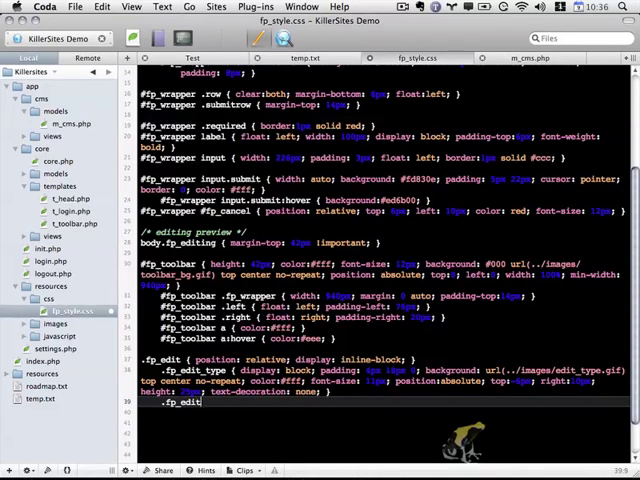
text(_link {)
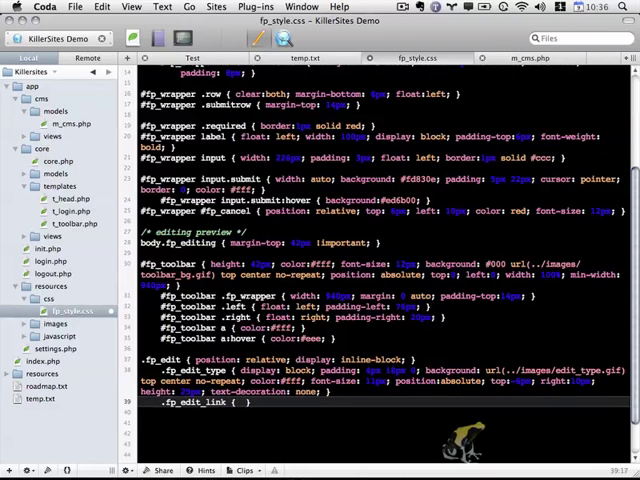
text(border:1px solid orange;)
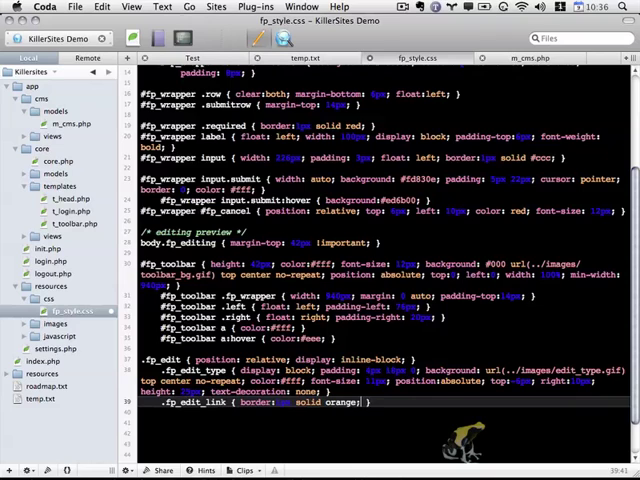
text(po)
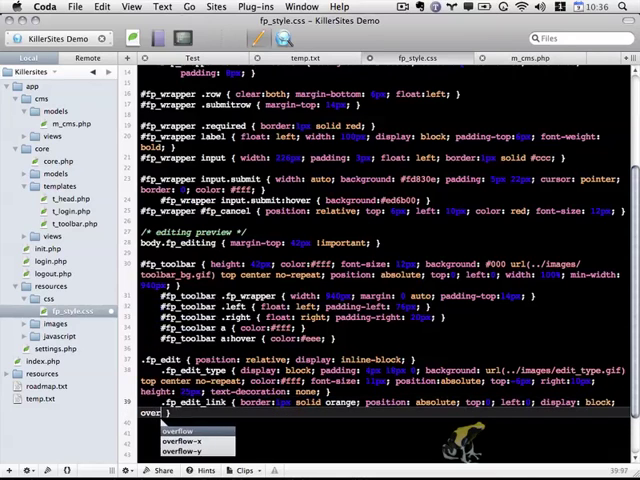
text(hidden;)
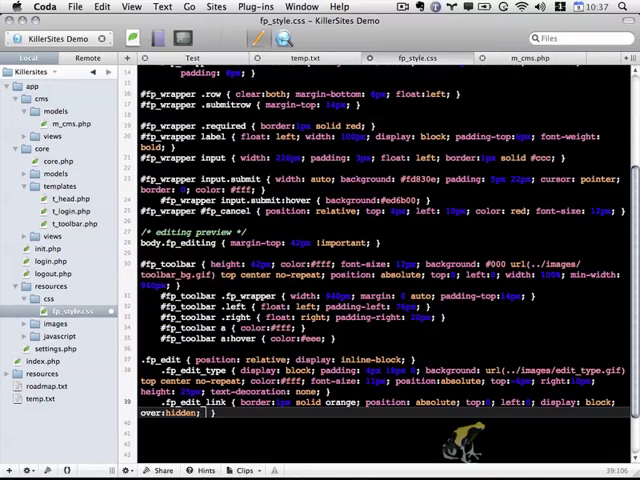
text(te)
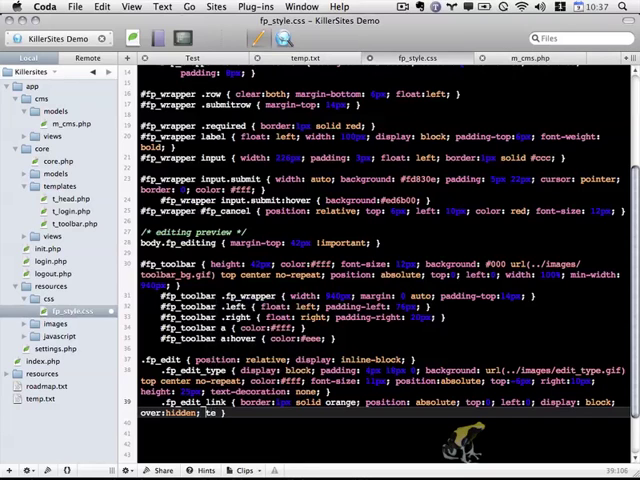
text(overflow)
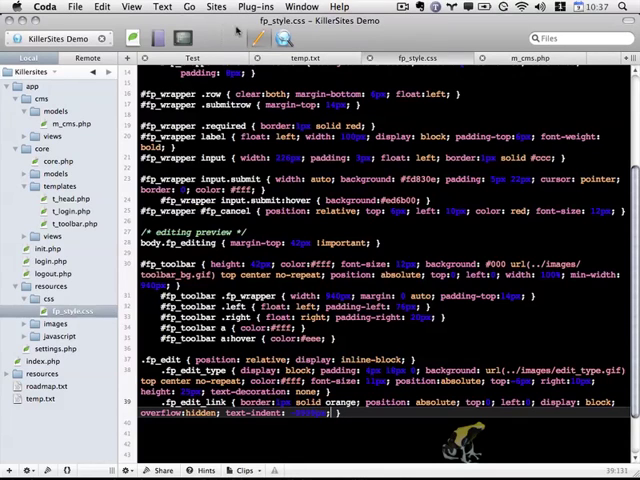
click(192, 56)
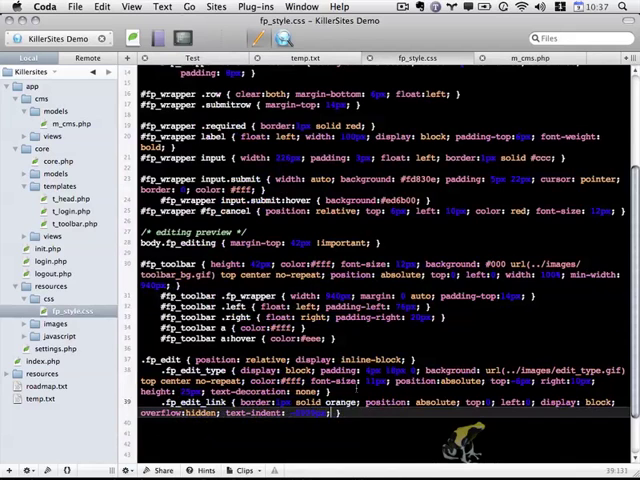
Step: Add outline: none and background: url(../images/trans.gif) to .fp_edit_link
text(outline: none; background:)
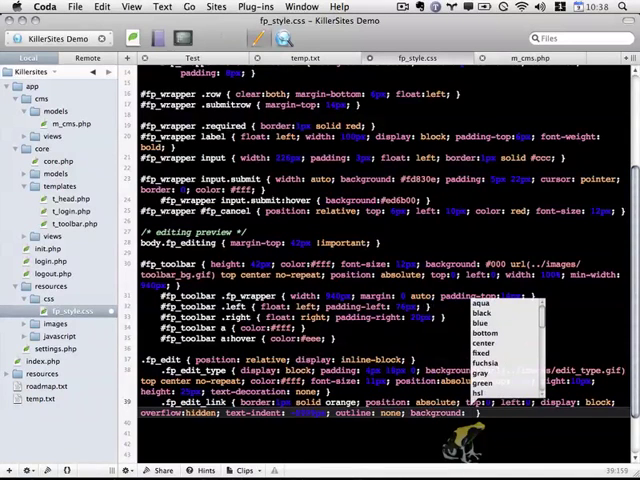
text(url(../))
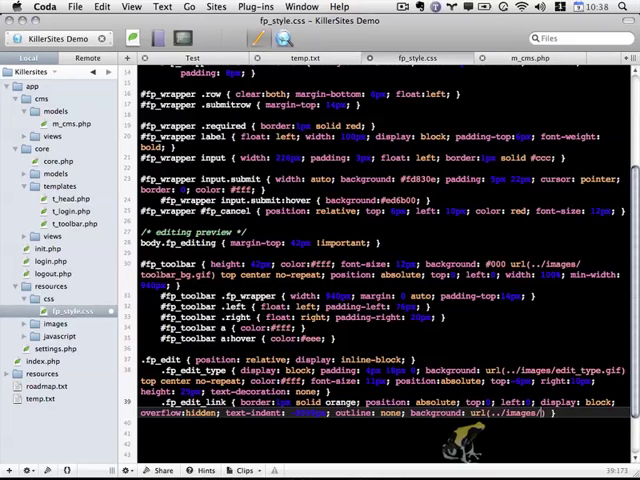
text(trans.gif)
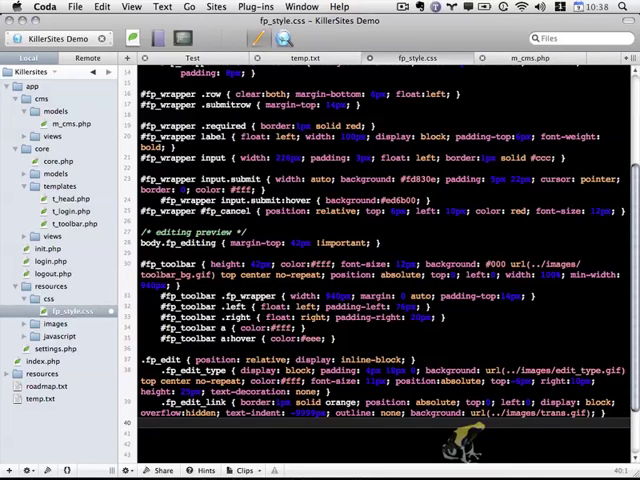
Step: Add a .fp_edit_link:hover rule with an edit_bg gif background image
text(.fl)
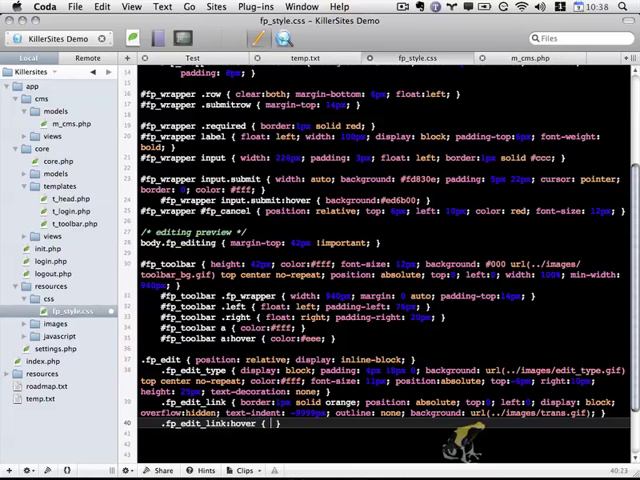
text(background: url(../images/)
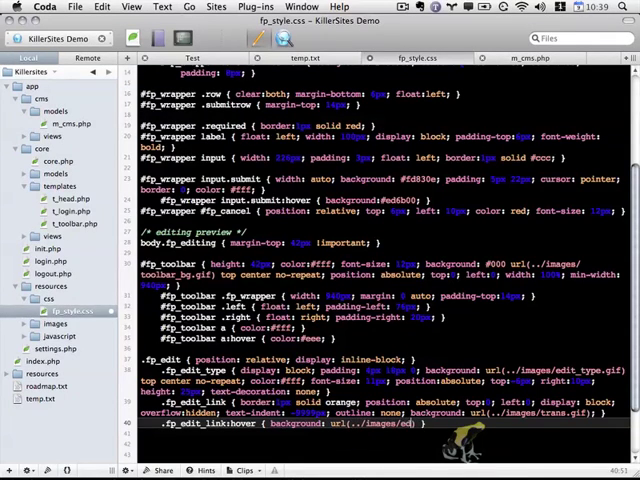
text(edit_bg.png)
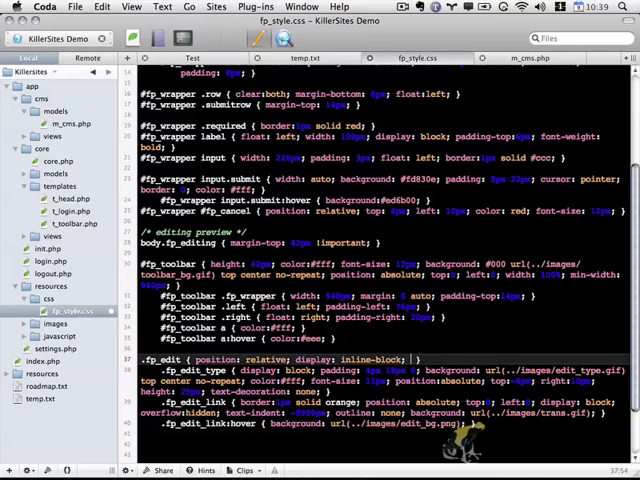
Step: Add z-index declarations to .fp_edit and .fp_edit_link so links stack above content
text(z-index: 0;)
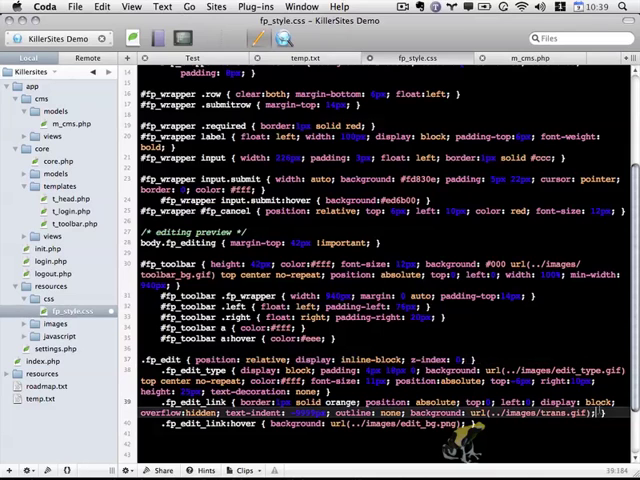
text(z-index: 99;)
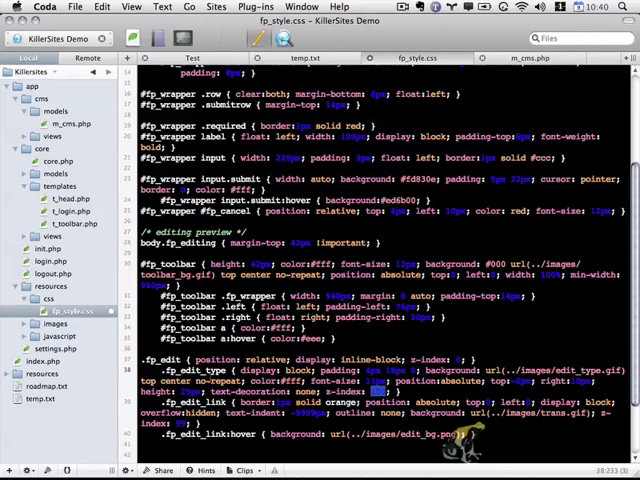
double_click(196, 368)
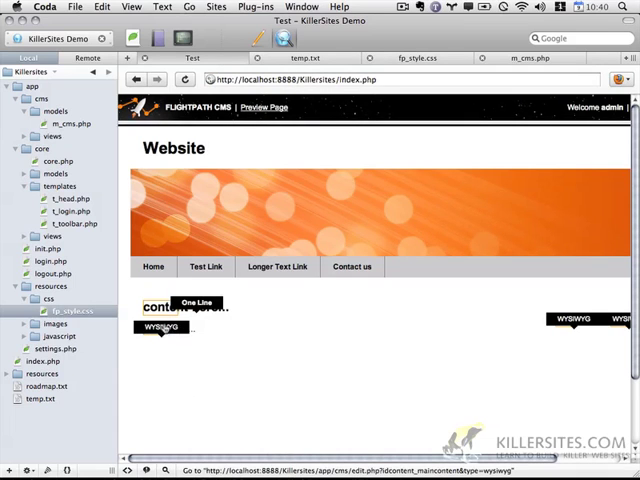
Step: Scroll the index.php preview to check the styled edit labels beside the blocks
scroll(right, 3)
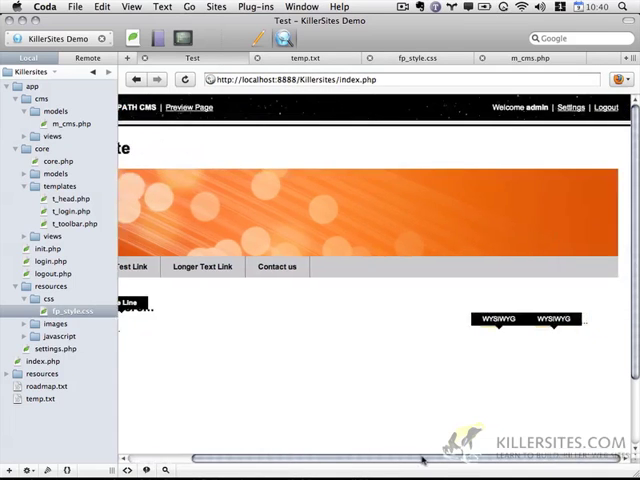